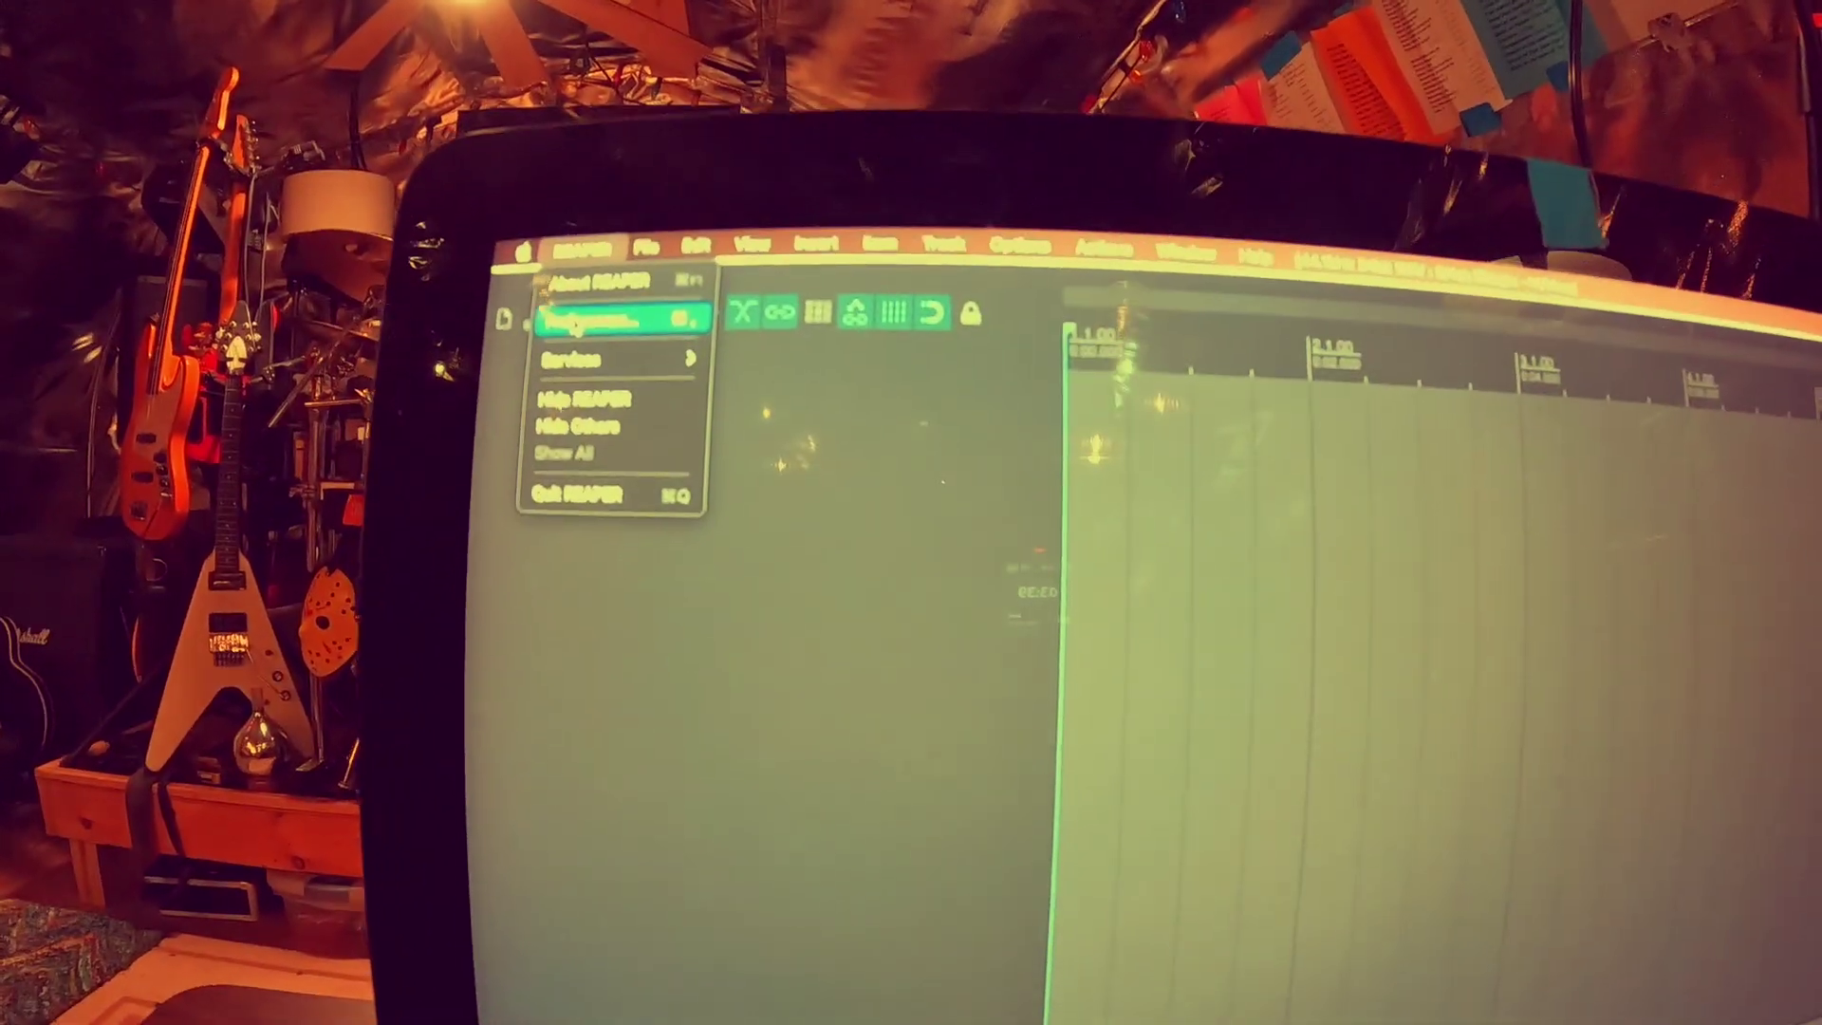
Open REAPER's Preferences window from the REAPER menu
{"action": "left_click", "coordinate": [607, 316]}
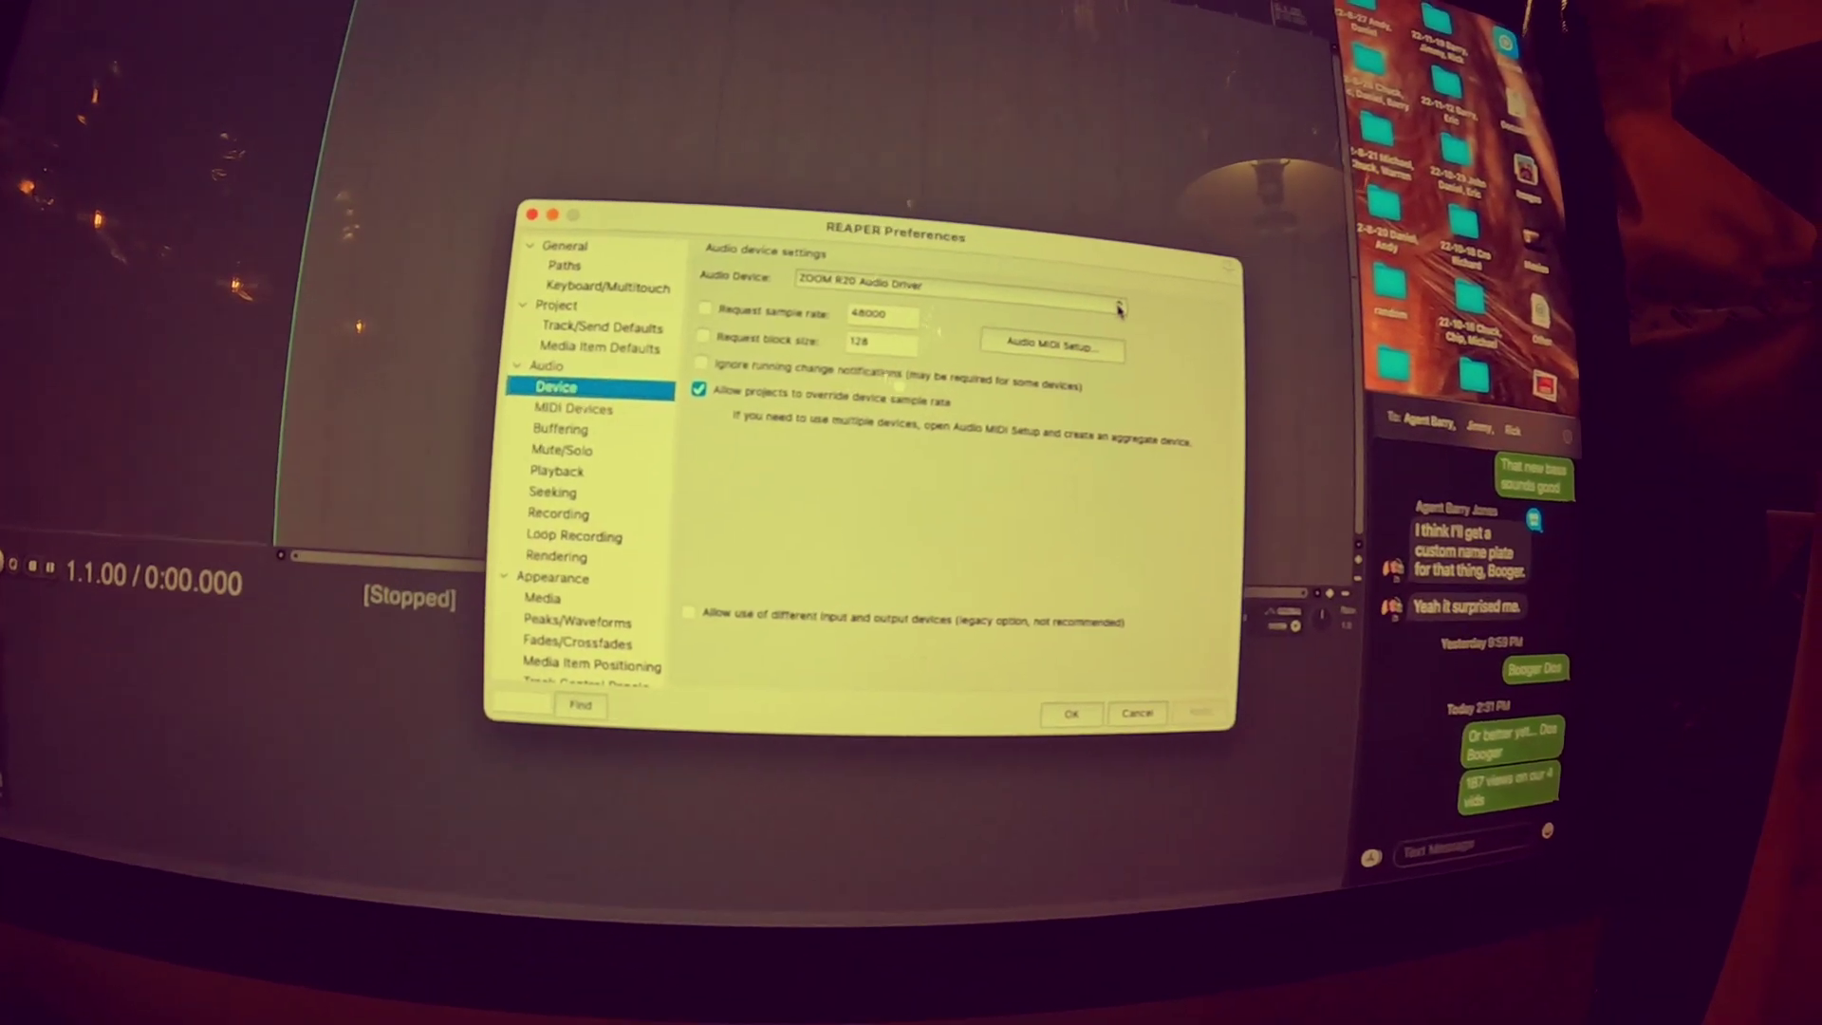
Open the Audio Device dropdown to list devices, keeping ZOOM R20 Audio Driver selected
{"action": "left_click", "coordinate": [991, 285]}
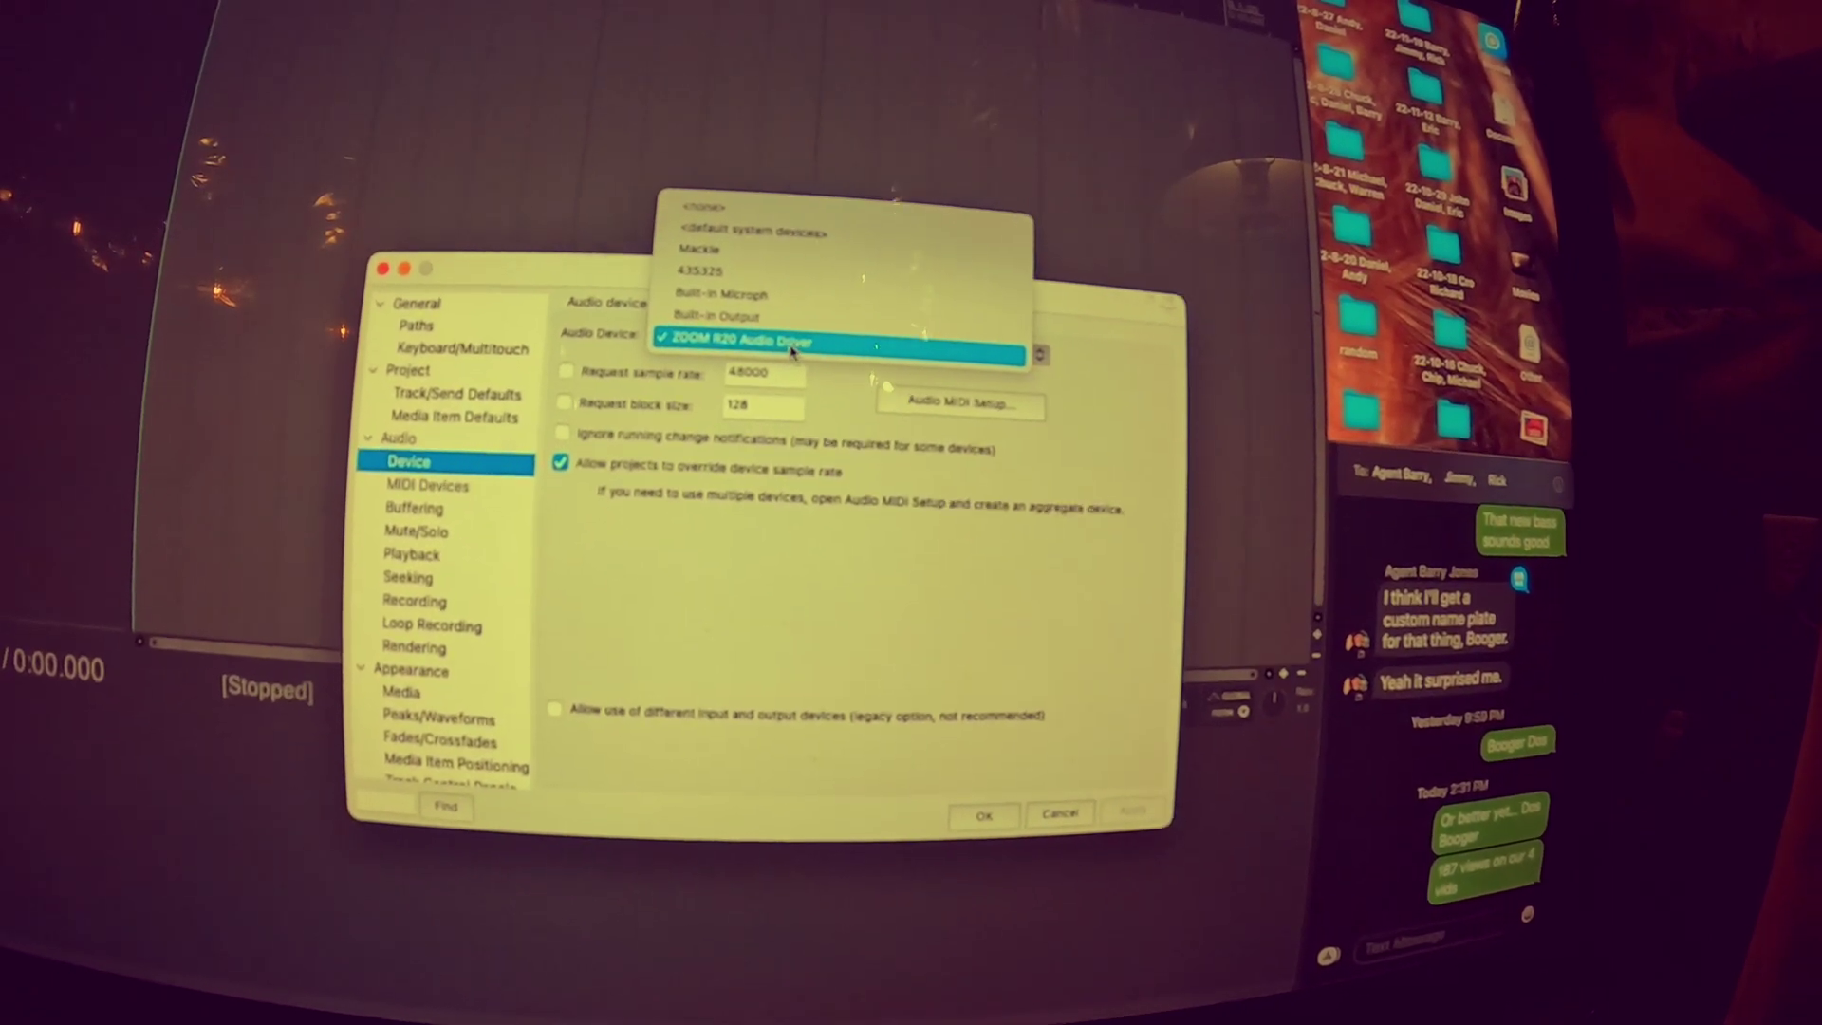